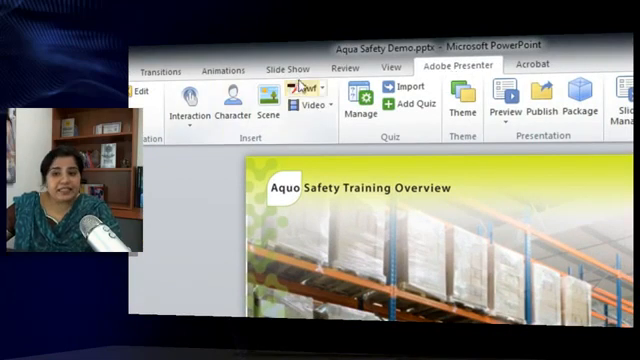
mouse_move(315, 110)
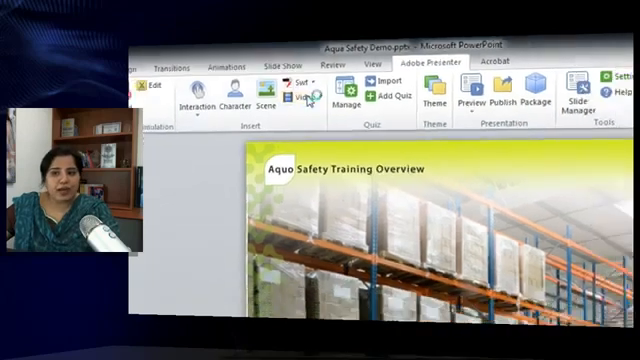
Start a Presenter video import and choose Slide 2_Sidebar Video.flv from Aqua Safety Assets
left_click(306, 88)
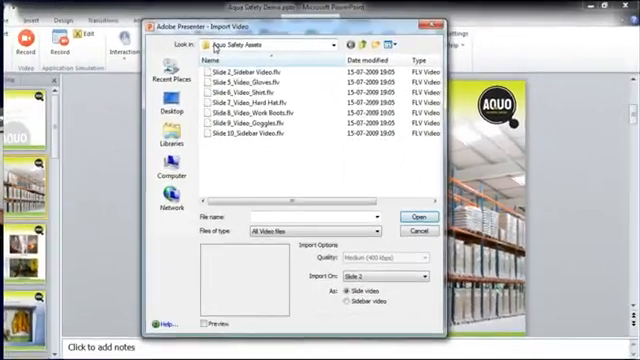
left_click(248, 72)
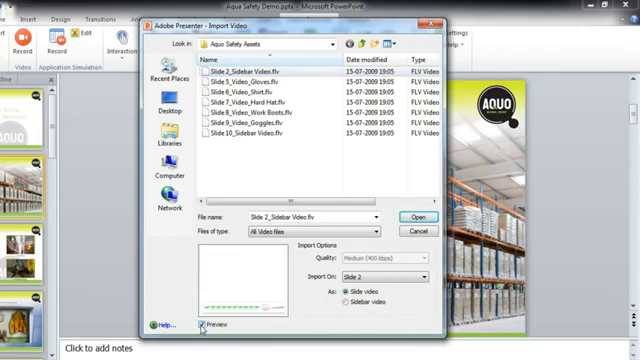
Preview Slide 2_Sidebar Video.flv and import it onto slide 2 as a sidebar video
left_click(197, 328)
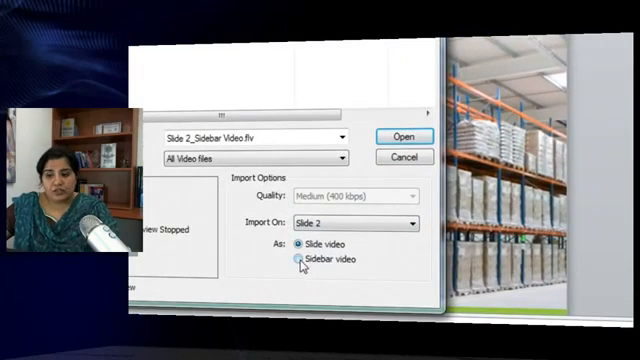
left_click(297, 260)
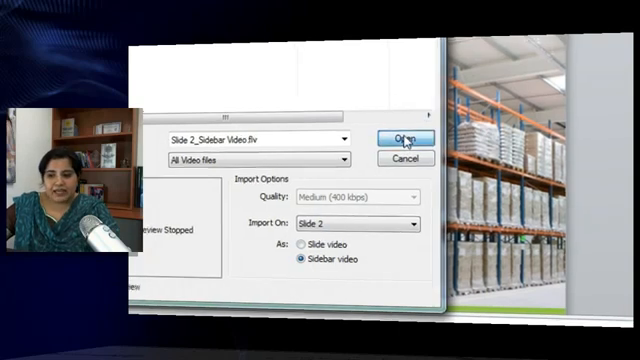
left_click(409, 136)
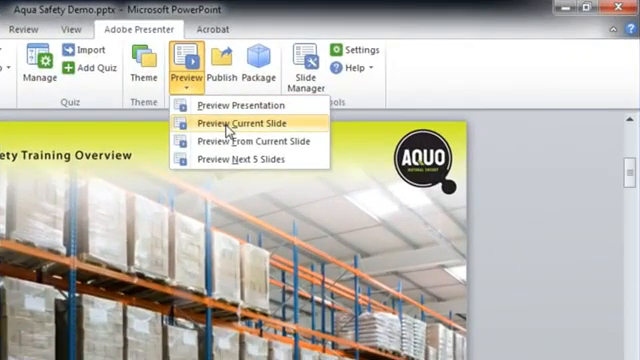
Run Preview Current Slide to check the slide 2 sidebar video
left_click(228, 124)
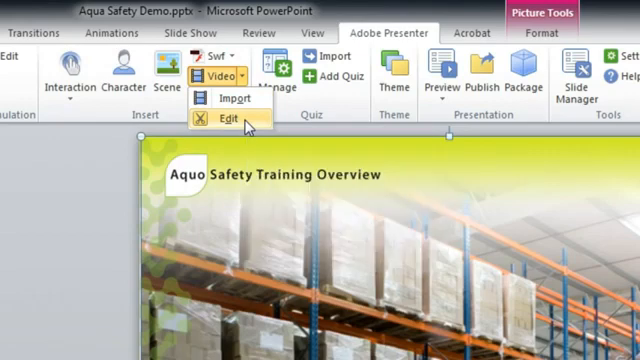
Open Edit Video for the slide 2 sidebar video
left_click(222, 120)
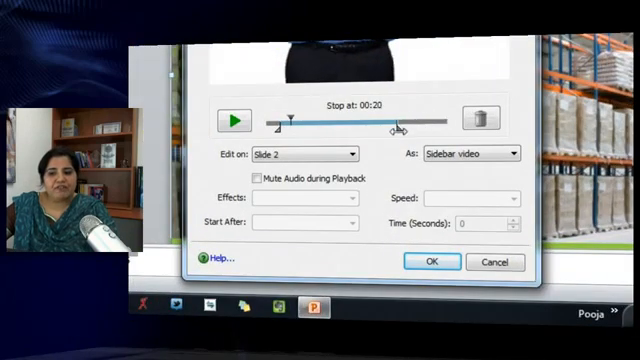
Drag the sidebar video's trim markers toward a 00:05 start and 00:23 stop
left_click_drag(393, 123, 292, 123)
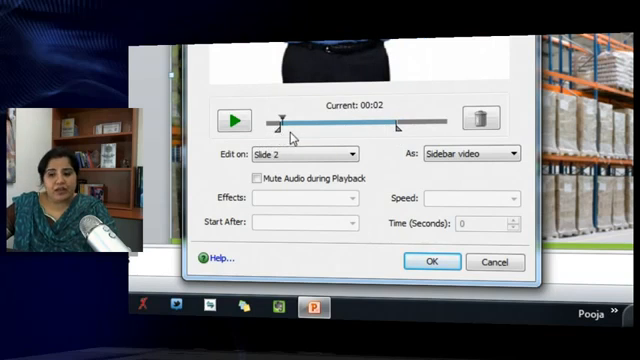
left_click_drag(293, 120, 305, 124)
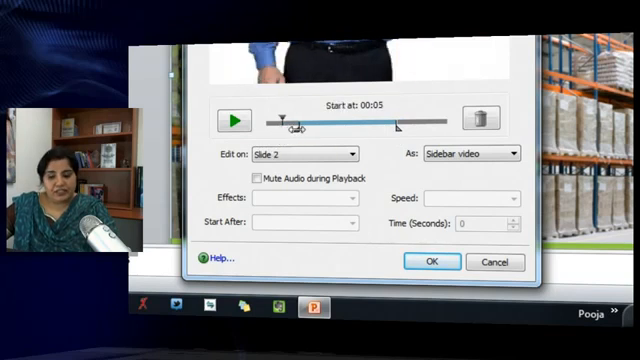
left_click(235, 119)
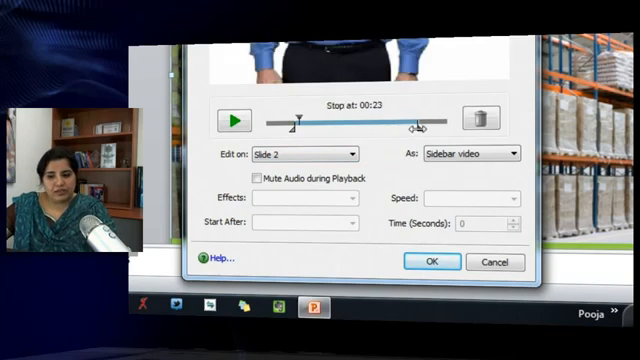
left_click_drag(415, 124, 455, 124)
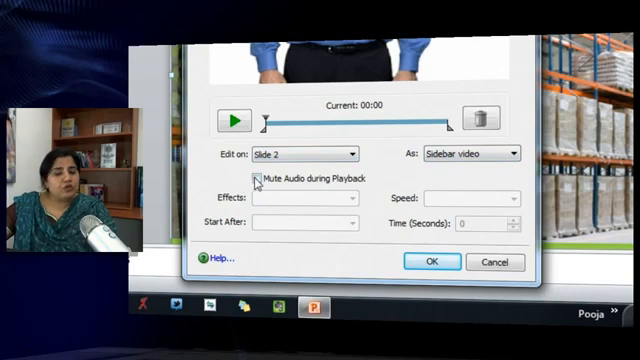
mouse_move(261, 180)
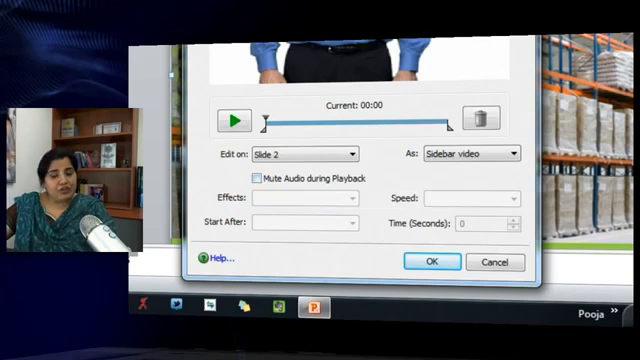
Tick Mute Audio during Playback, then close Edit Video choosing No to applying changes
left_click(257, 180)
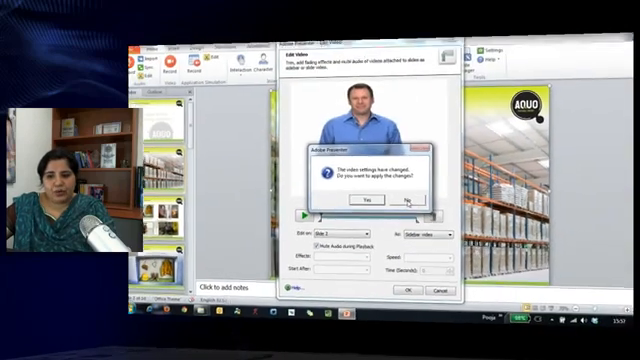
left_click(430, 204)
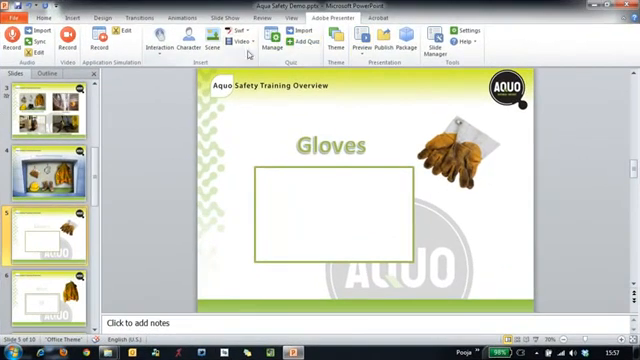
Import Slide 5_Video_Gloves.flv onto slide 5 as a slide video
left_click(240, 41)
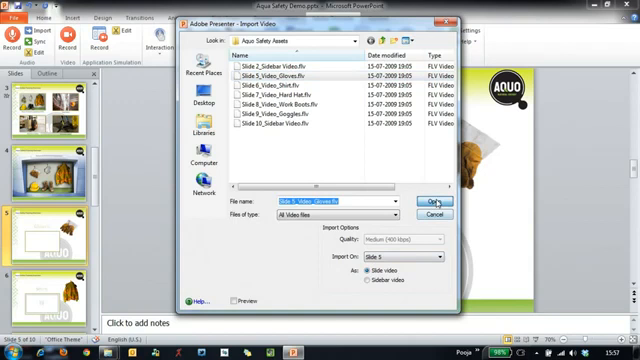
left_click(430, 202)
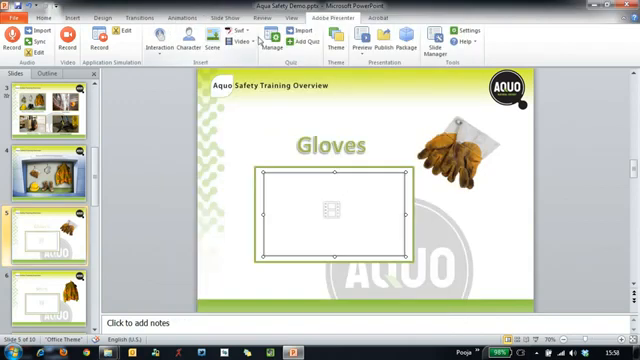
left_click(244, 42)
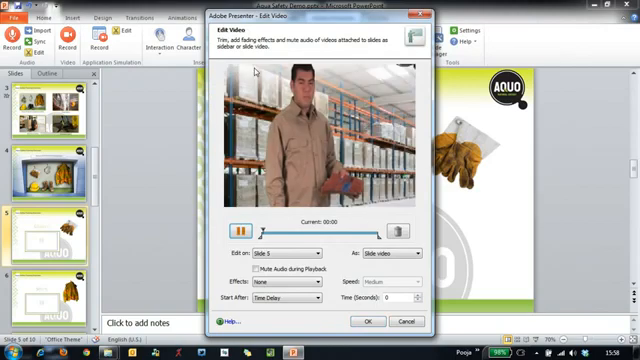
Pause the gloves video, set Effects to Fade In & Fade Out, Start After Time Delay
left_click(234, 222)
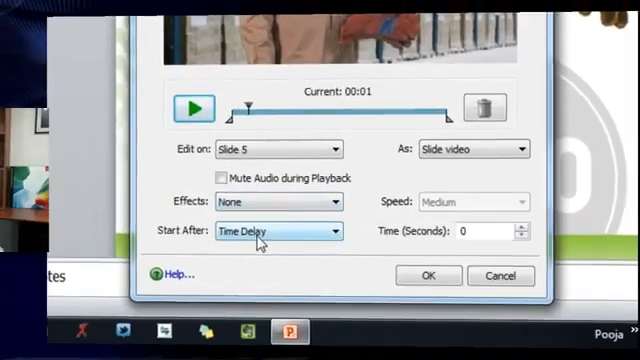
left_click(336, 201)
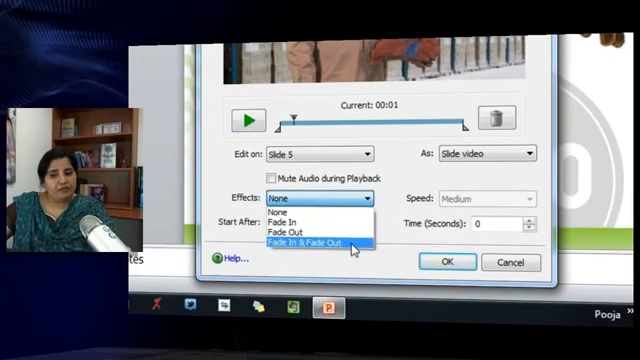
left_click(325, 241)
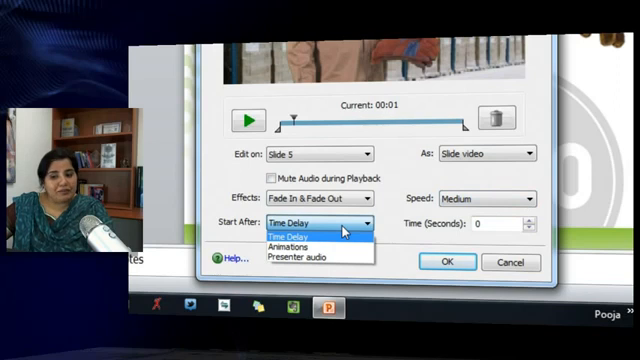
left_click(310, 235)
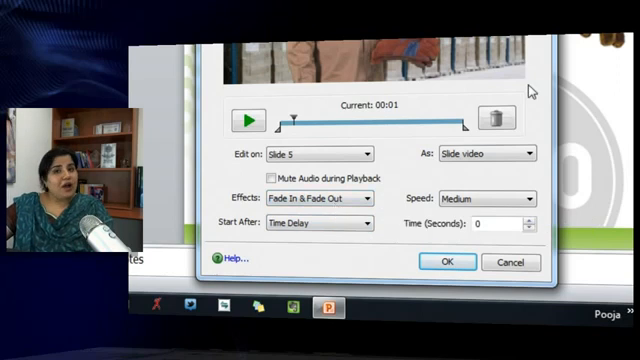
mouse_move(232, 53)
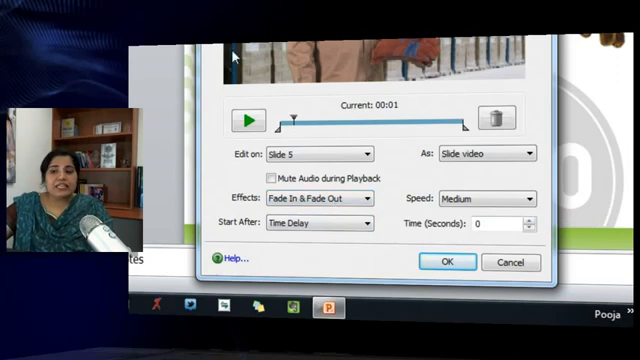
mouse_move(494, 117)
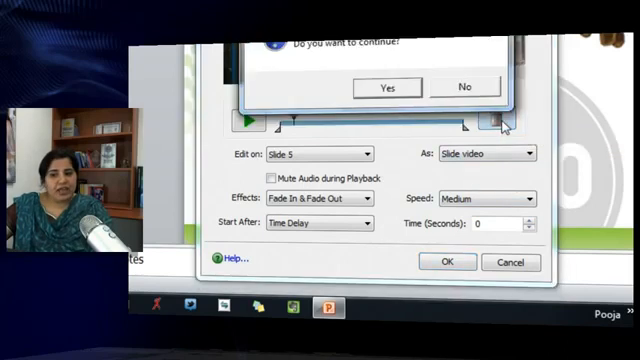
Confirm deleting the gloves video from slide 5 in Edit Video
left_click(385, 87)
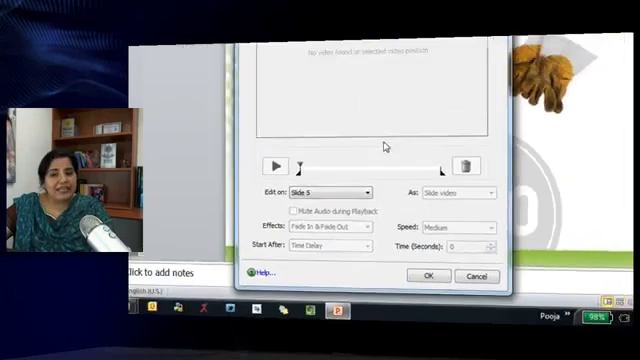